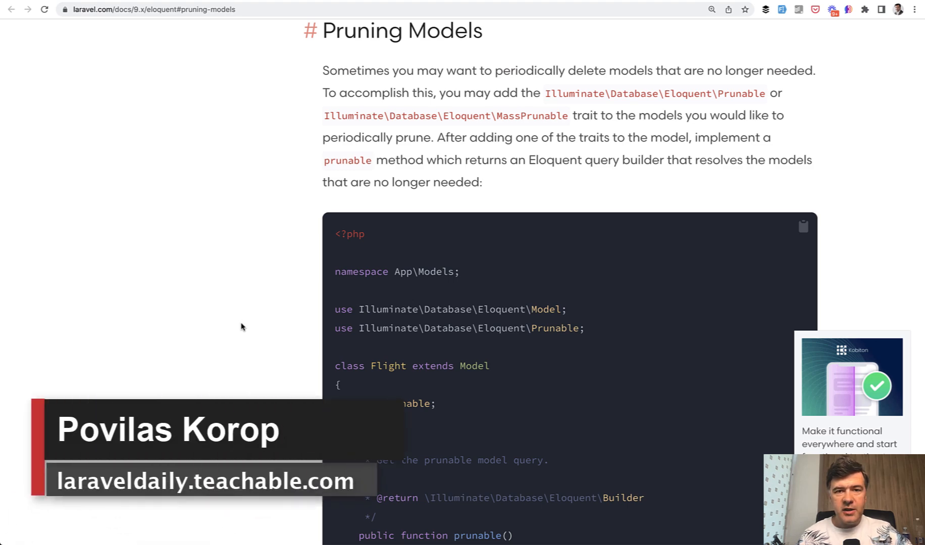
pyautogui.moveTo(265, 287)
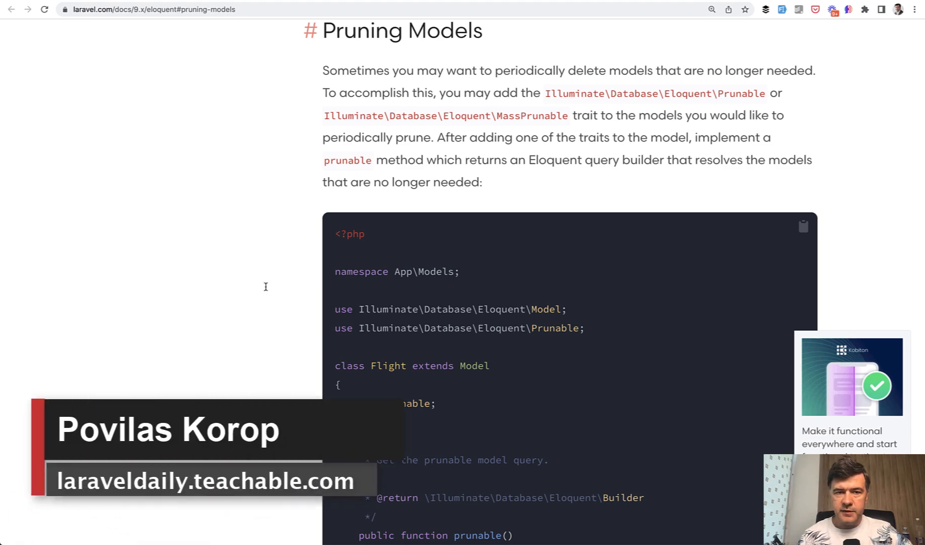
pyautogui.moveTo(211, 270)
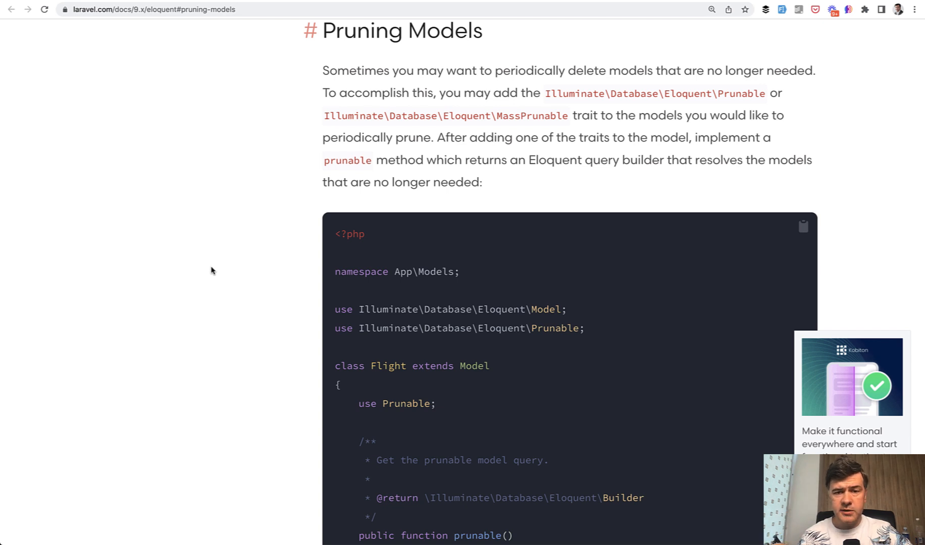
# Scroll through the channel's 'prunable' search results and open a result with a double-click.
pyautogui.scroll(-3)
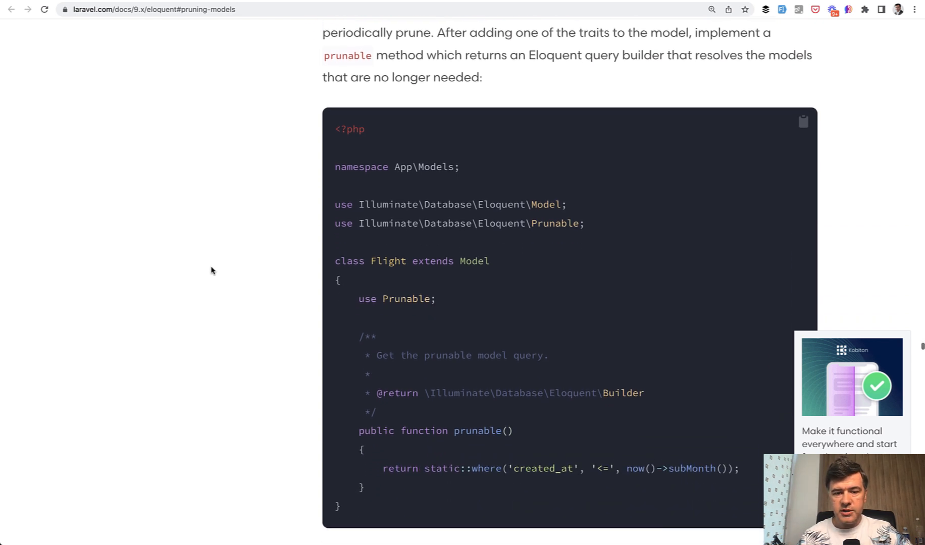
pyautogui.scroll(-3)
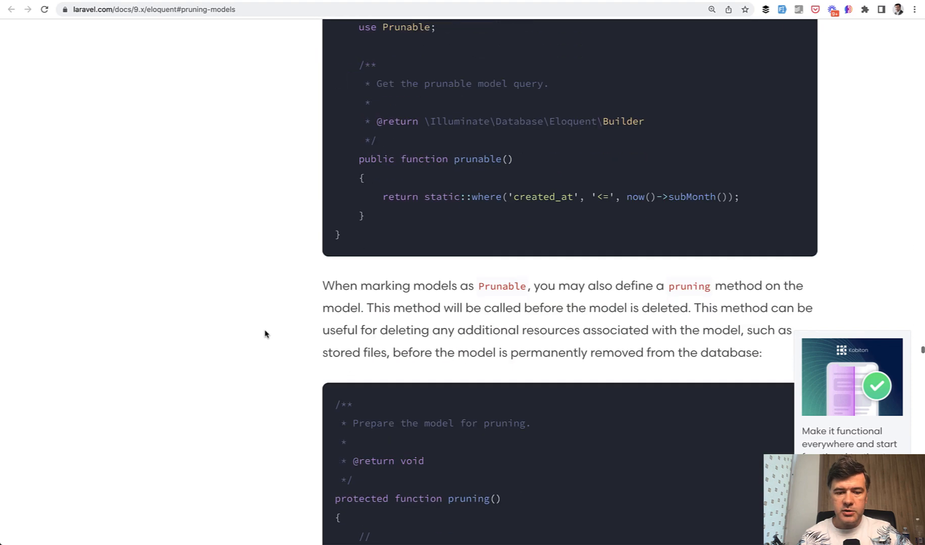
pyautogui.scroll(-3)
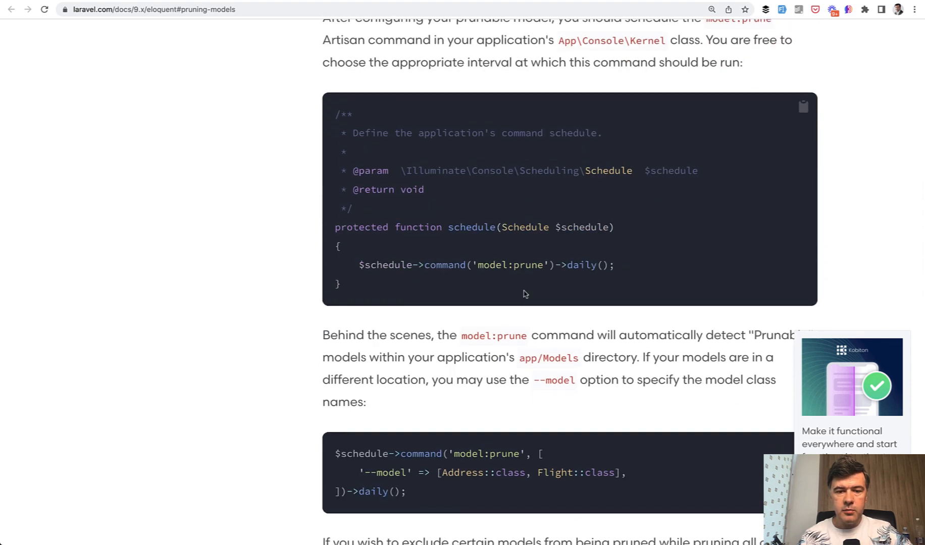
pyautogui.doubleClick(508, 265)
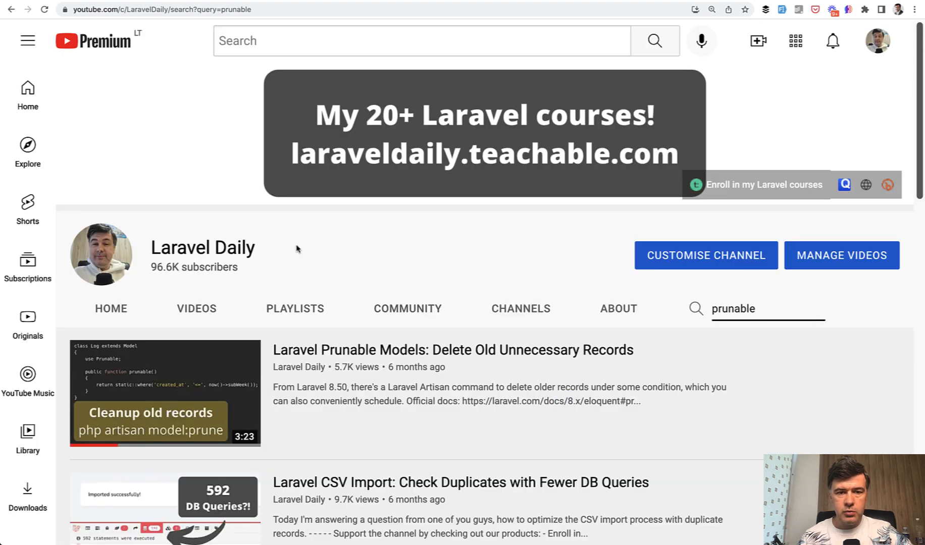
pyautogui.moveTo(685, 333)
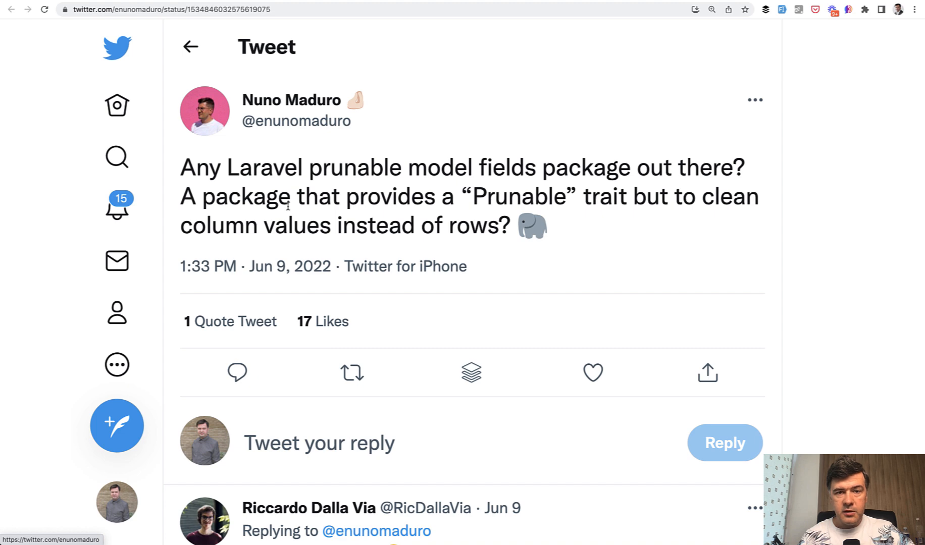
# Scroll down the tweet thread to the reply linking the laravel-prunable-fields GitHub repository.
pyautogui.scroll(-3)
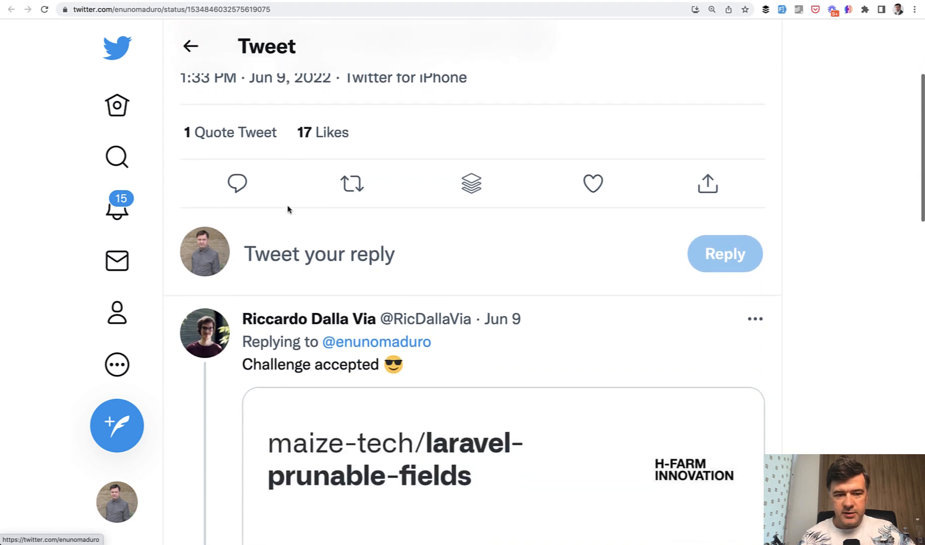
pyautogui.scroll(-3)
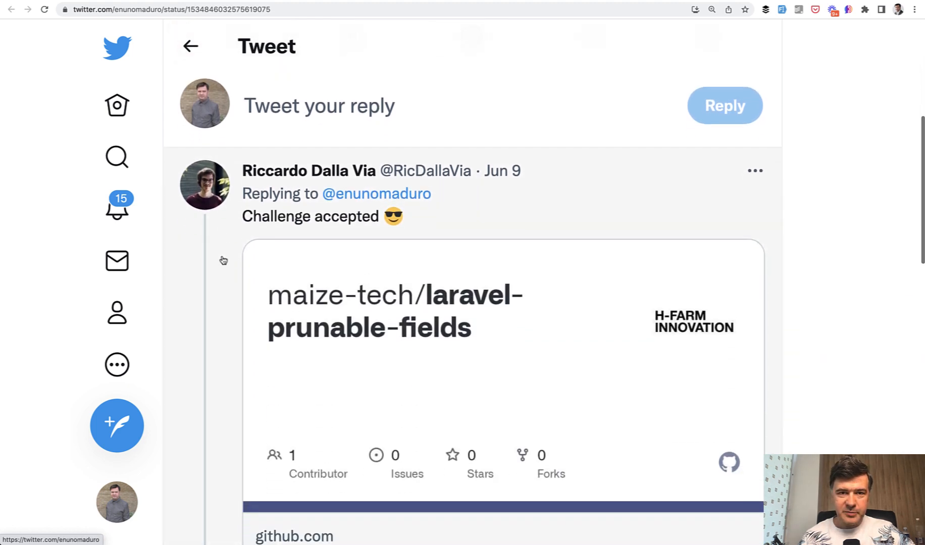
pyautogui.scroll(-3)
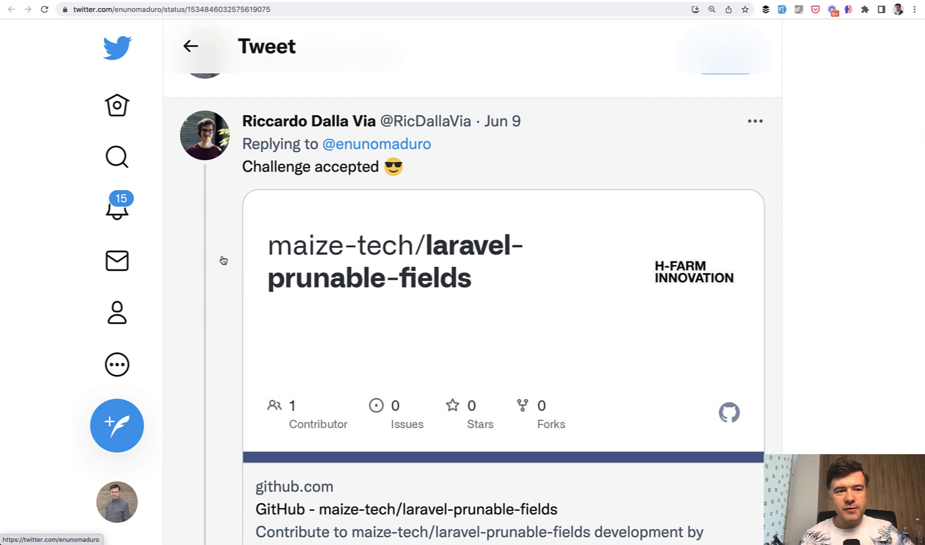
pyautogui.scroll(-3)
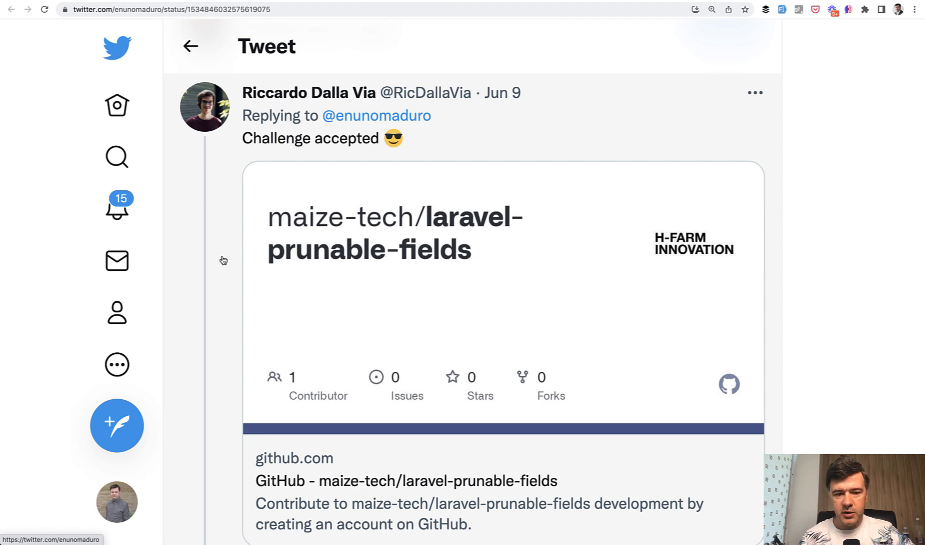
pyautogui.scroll(-3)
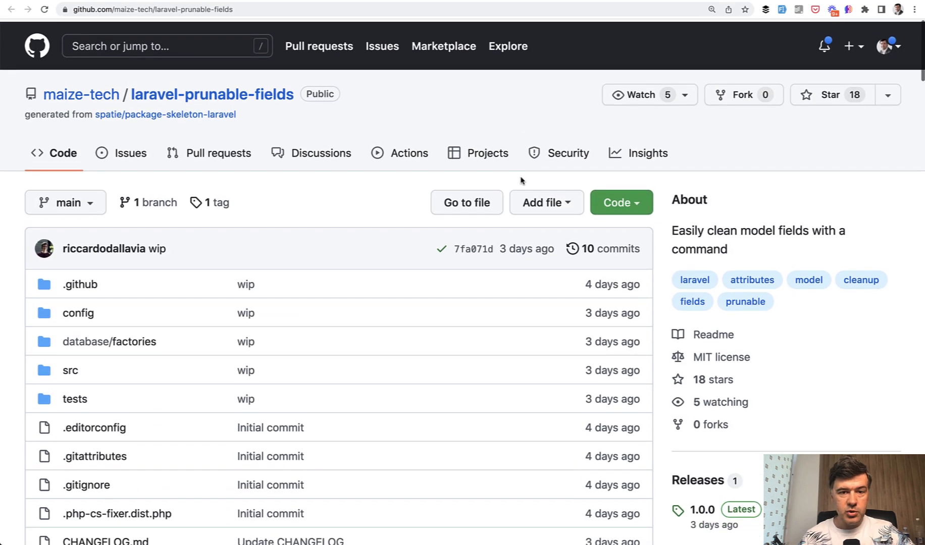
pyautogui.scroll(-3)
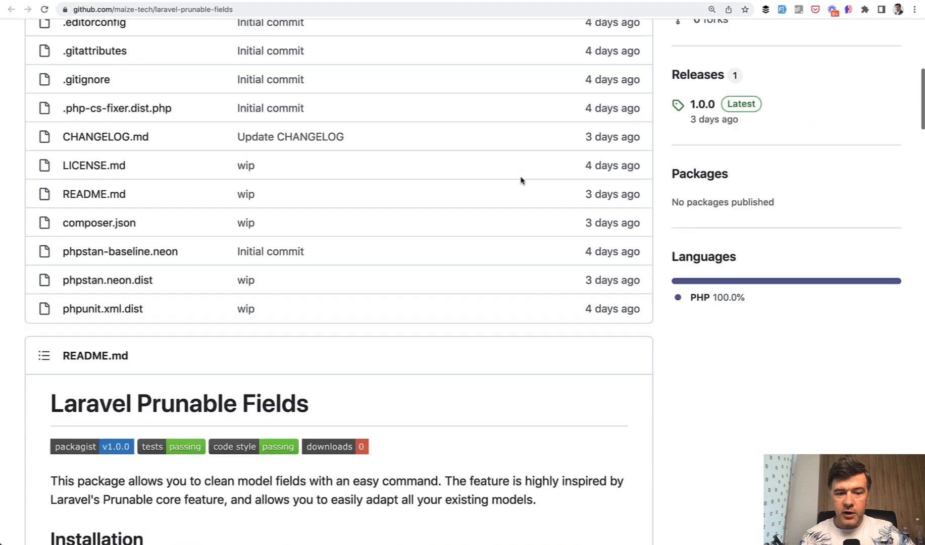
pyautogui.scroll(-3)
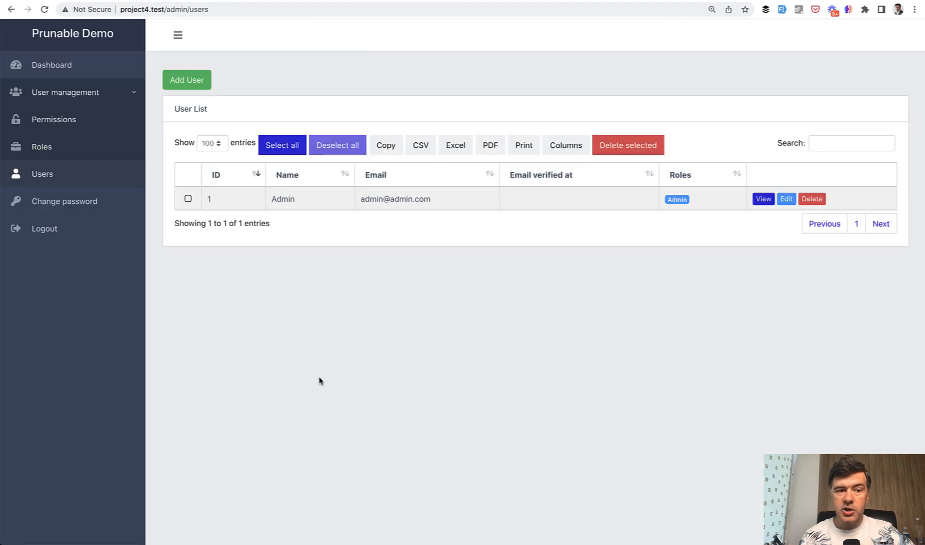
pyautogui.moveTo(518, 373)
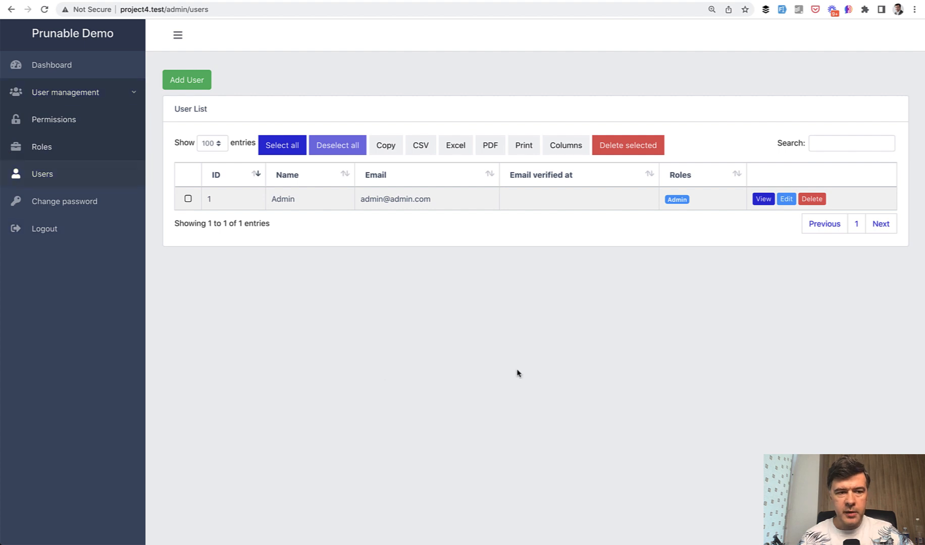
pyautogui.moveTo(567, 296)
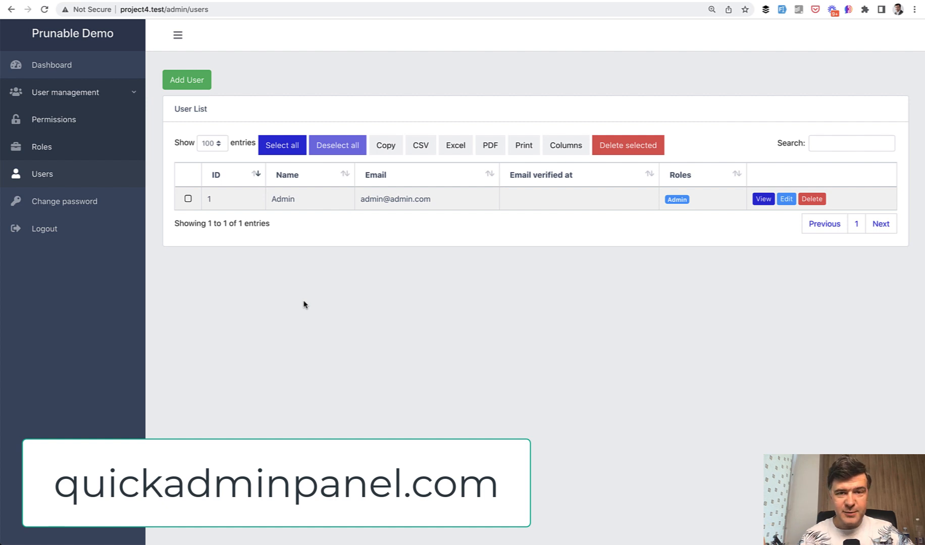
pyautogui.moveTo(223, 405)
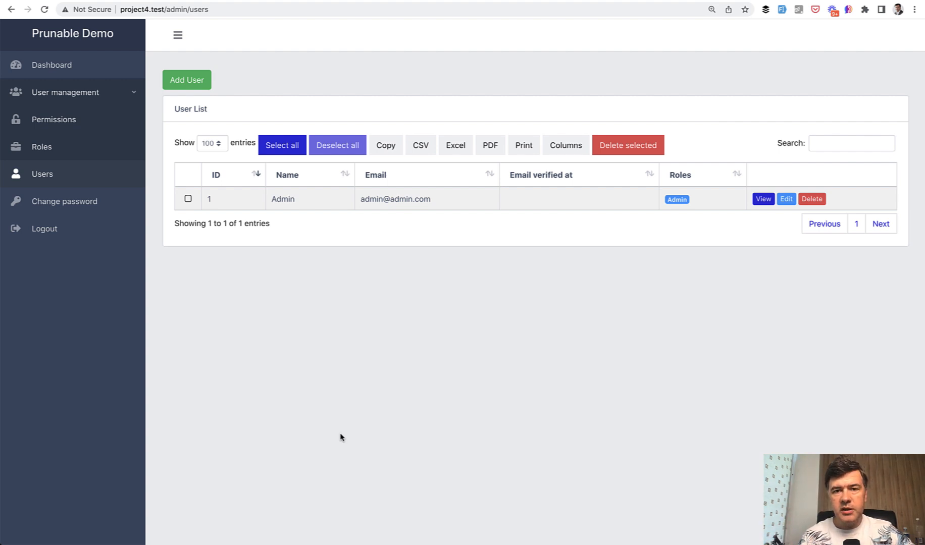
pyautogui.moveTo(361, 431)
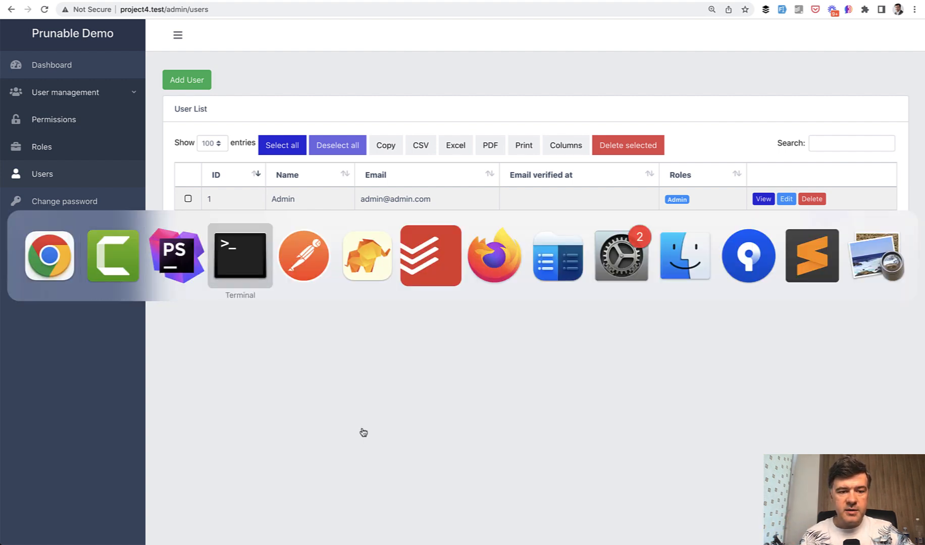
# In Terminal, start php artisan tinker and create 50 users with User::factory()->count(50)->create().
pyautogui.click(239, 256)
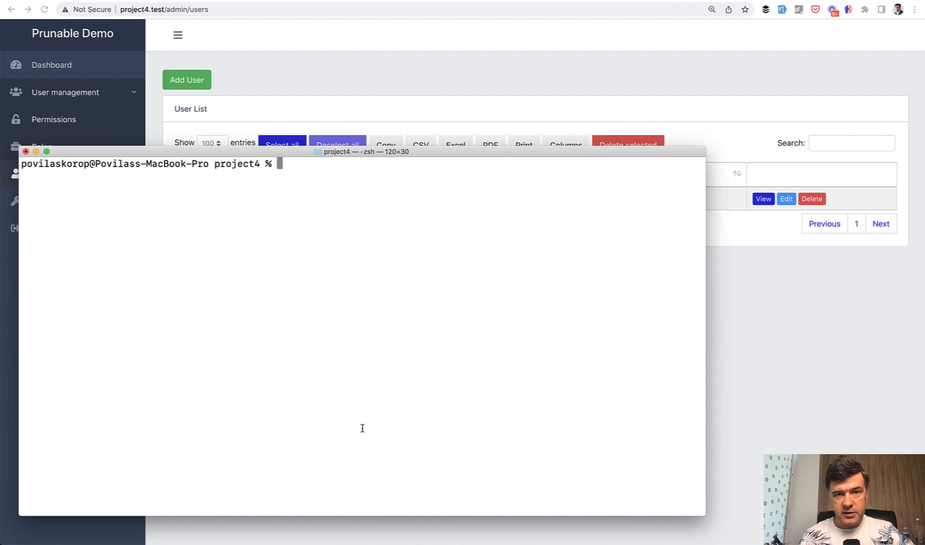
pyautogui.write('php a')
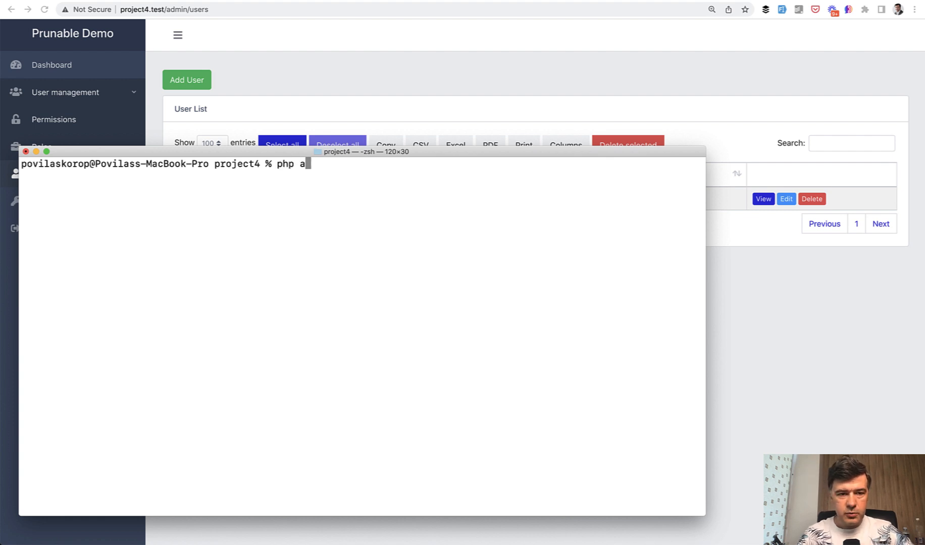
pyautogui.write('rtisan tinker')
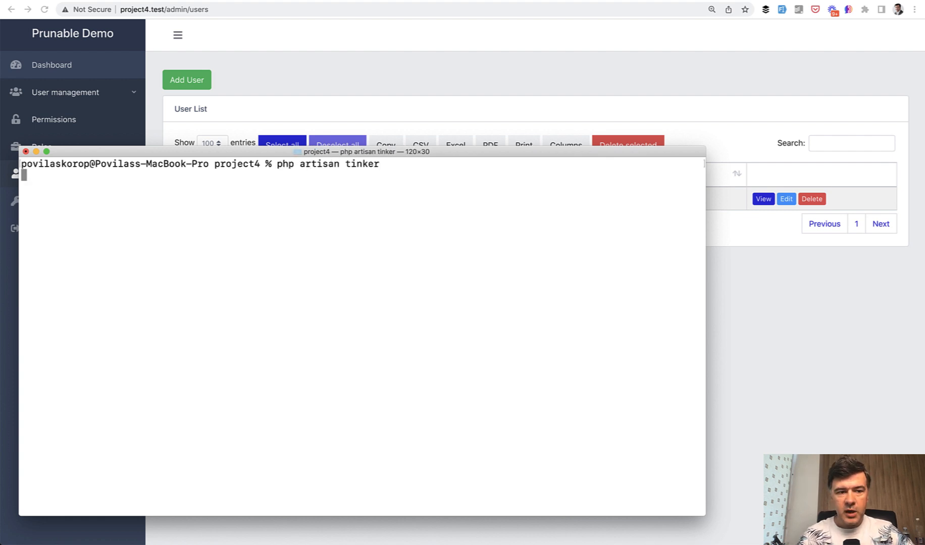
pyautogui.write('User::fa')
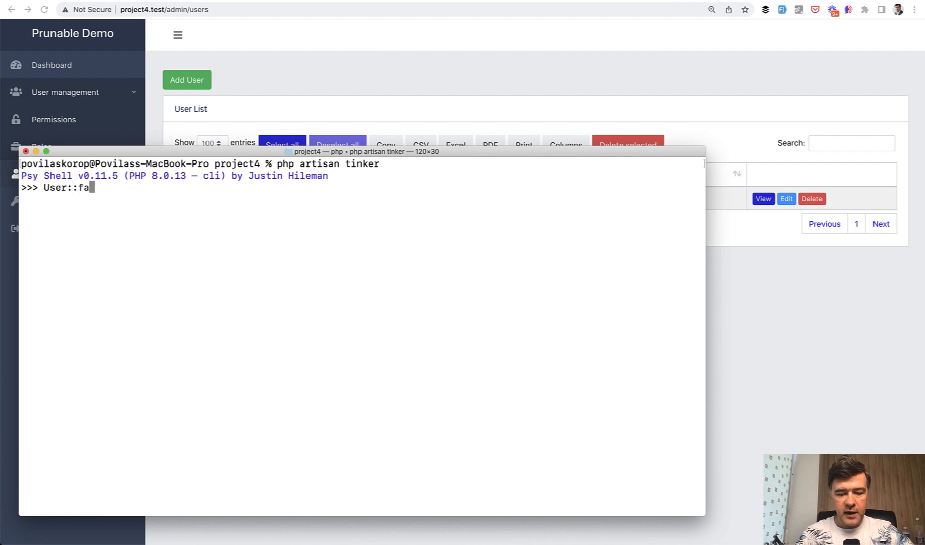
pyautogui.write('ctory()')
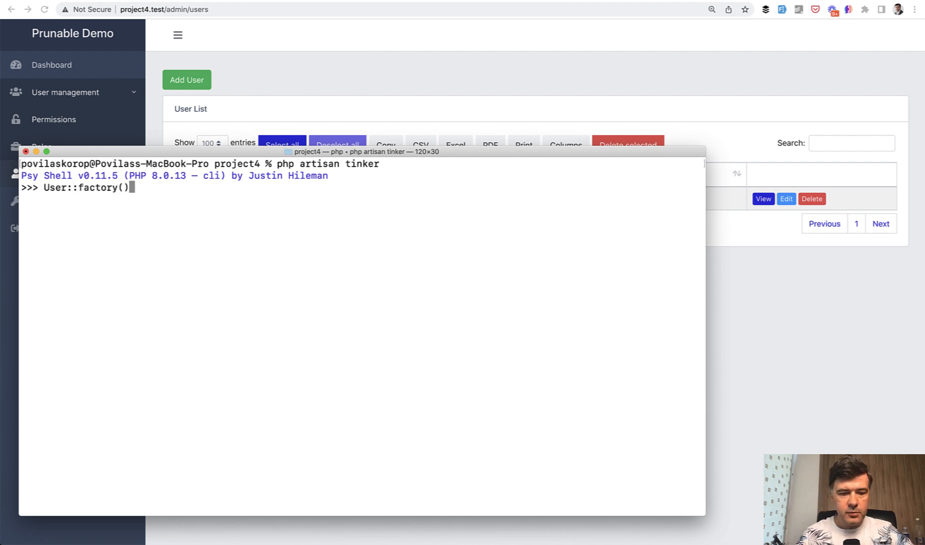
pyautogui.write('50)->c')
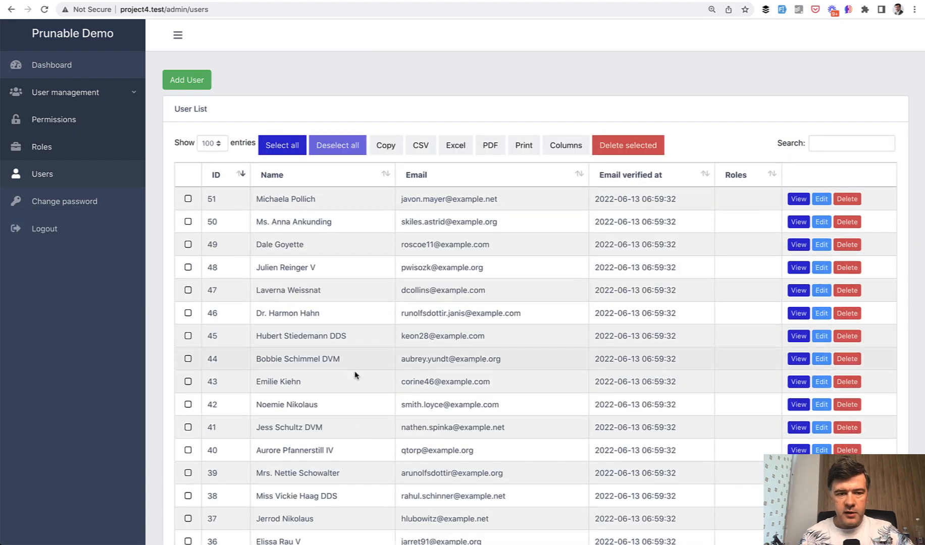
# Scroll down the User List table to review the newly generated fake users.
pyautogui.scroll(-3)
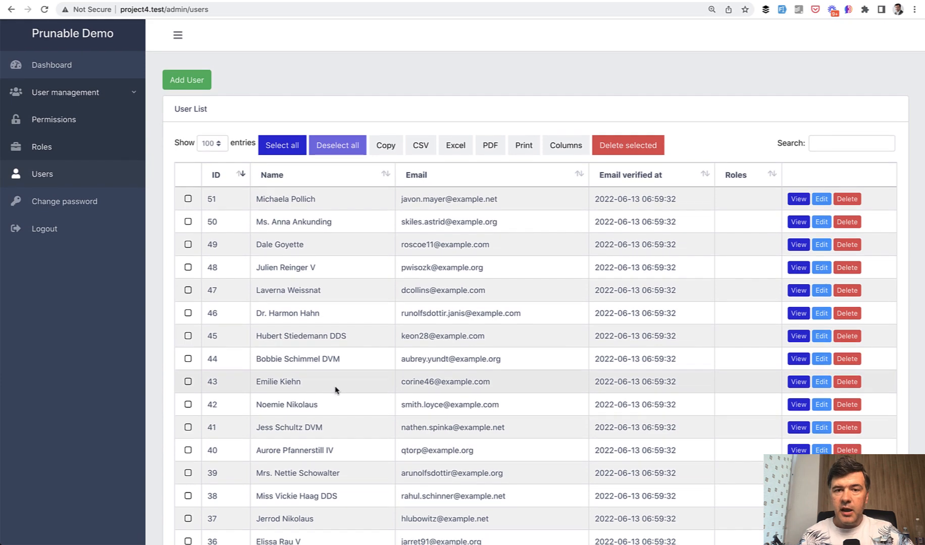
pyautogui.scroll(-3)
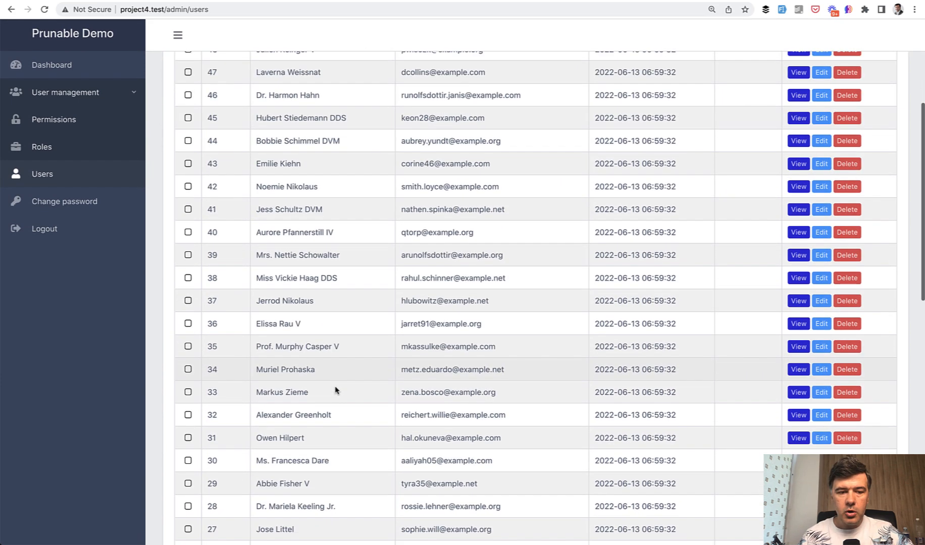
pyautogui.scroll(-3)
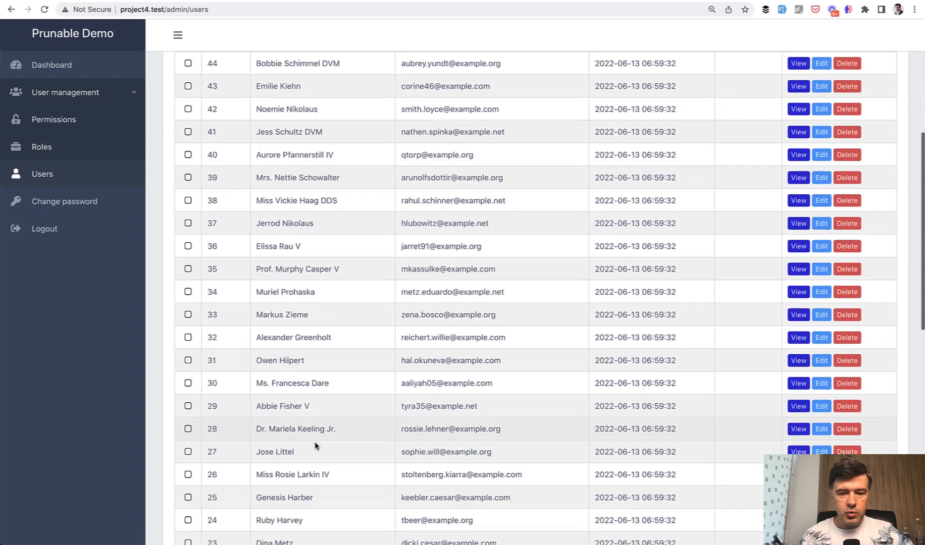
pyautogui.scroll(-3)
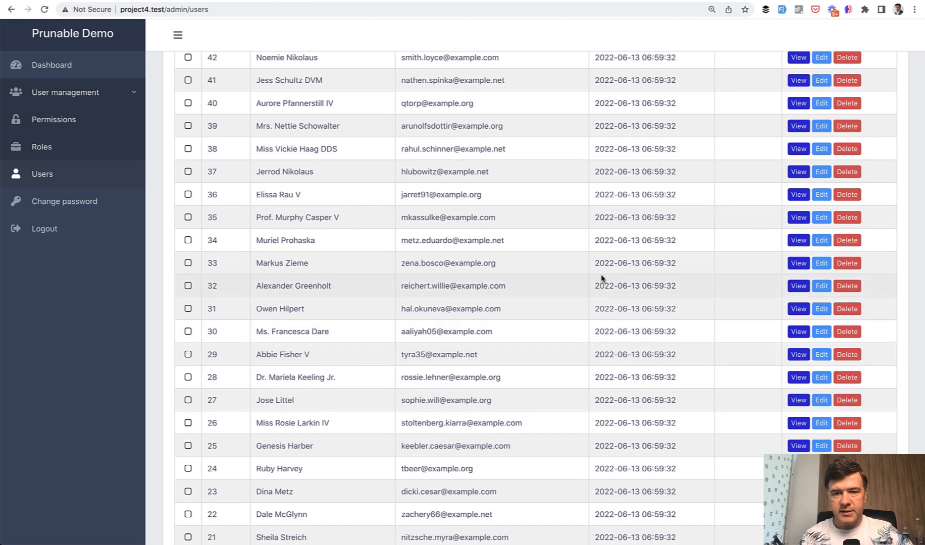
pyautogui.scroll(-3)
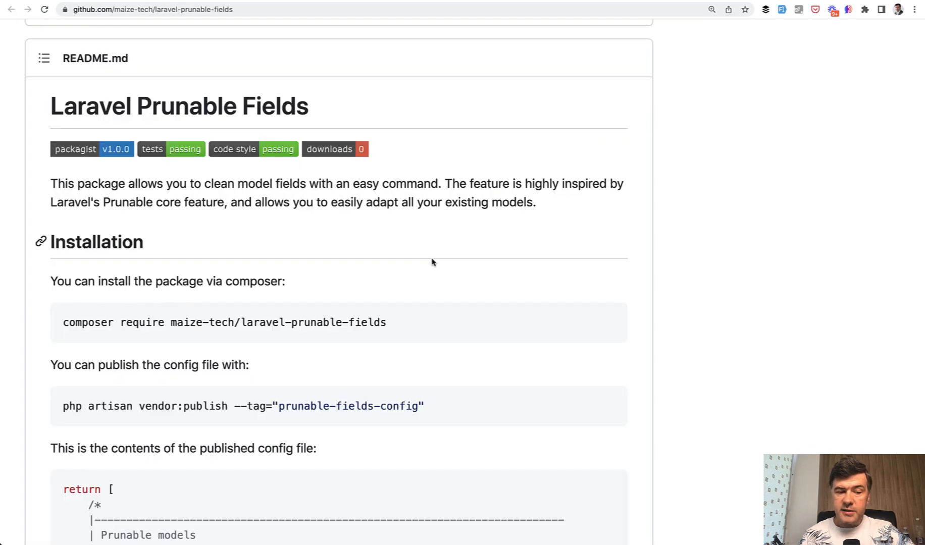
pyautogui.scroll(-3)
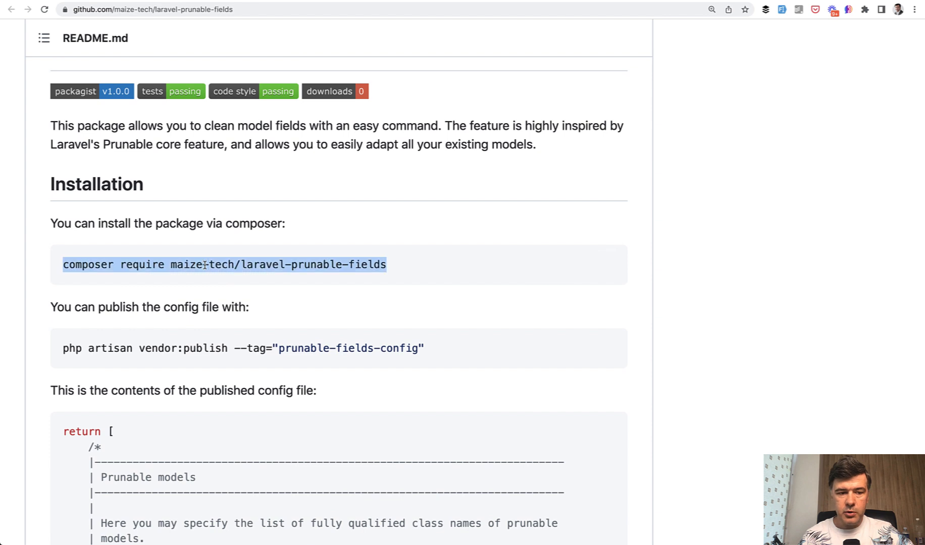
pyautogui.scroll(-3)
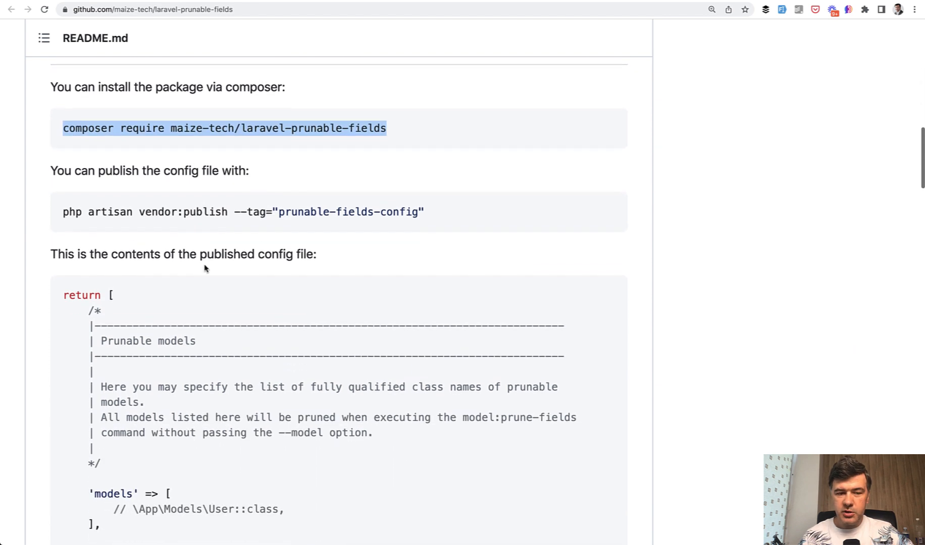
pyautogui.scroll(-3)
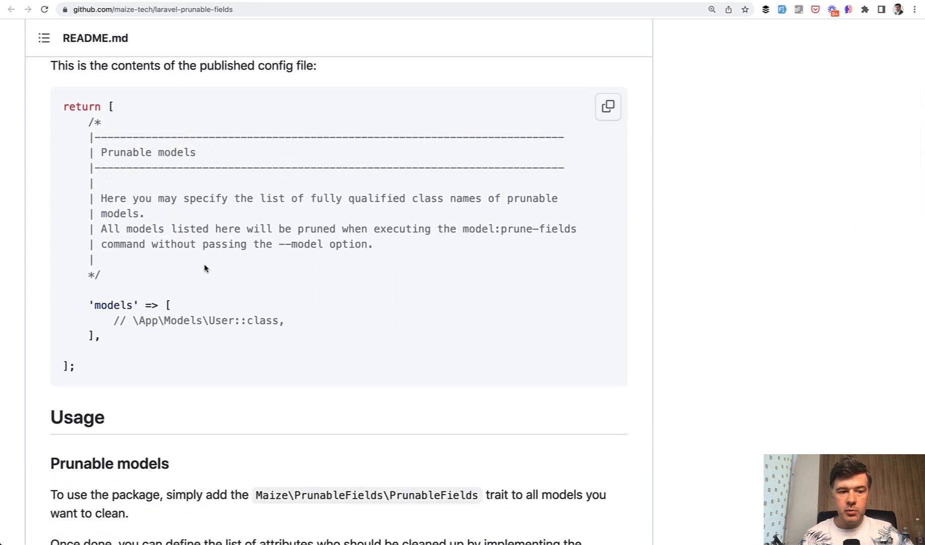
pyautogui.scroll(-3)
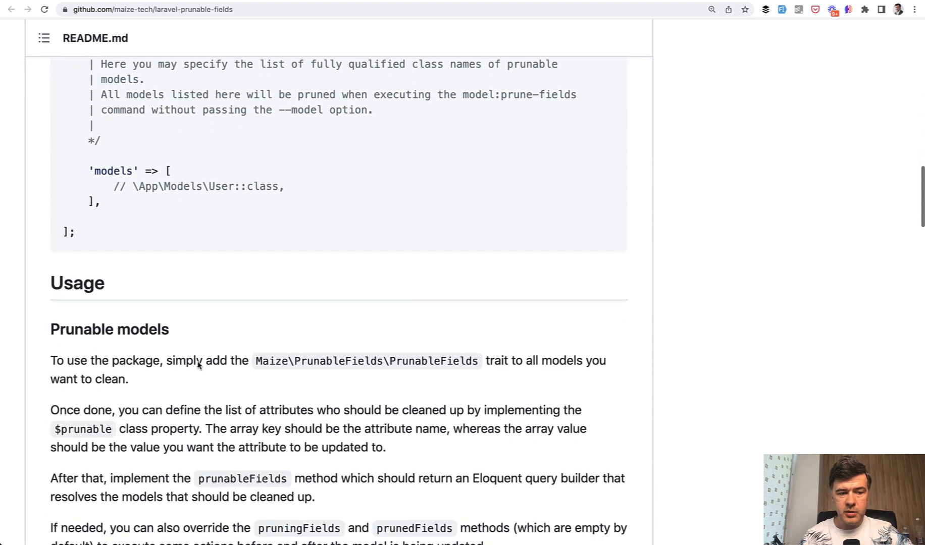
pyautogui.scroll(-3)
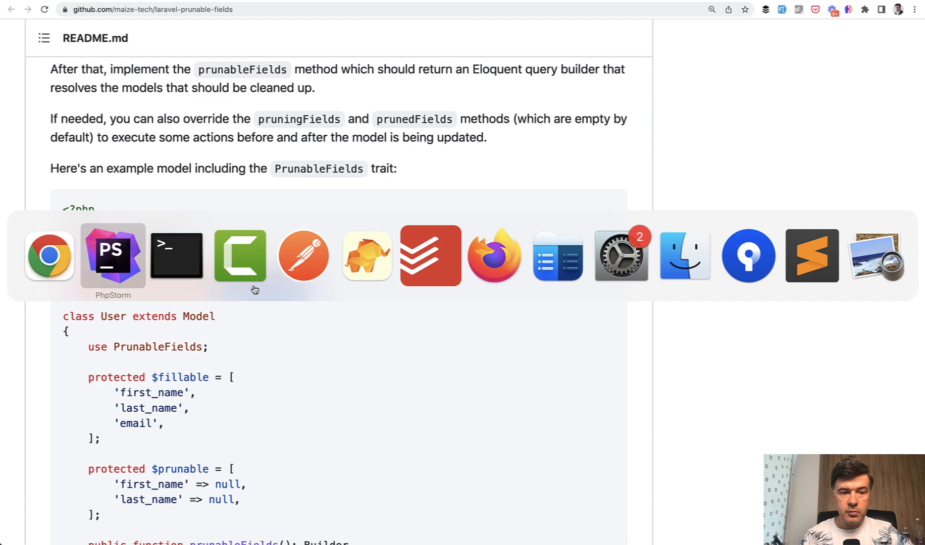
pyautogui.click(112, 256)
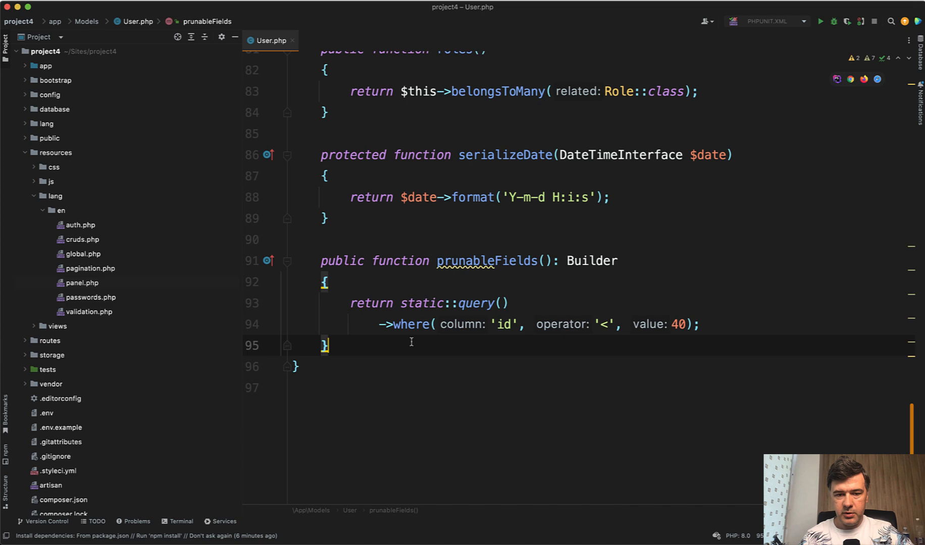
pyautogui.doubleClick(411, 325)
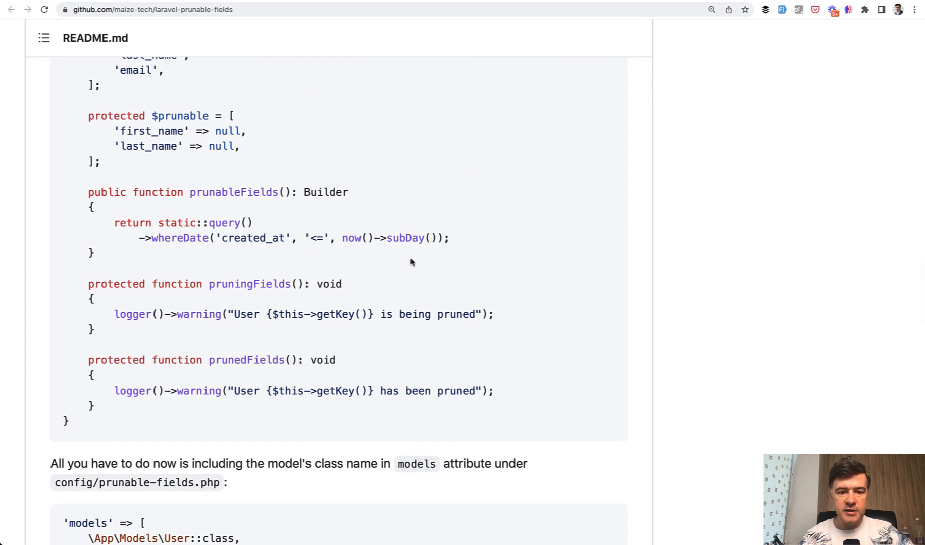
pyautogui.scroll(-3)
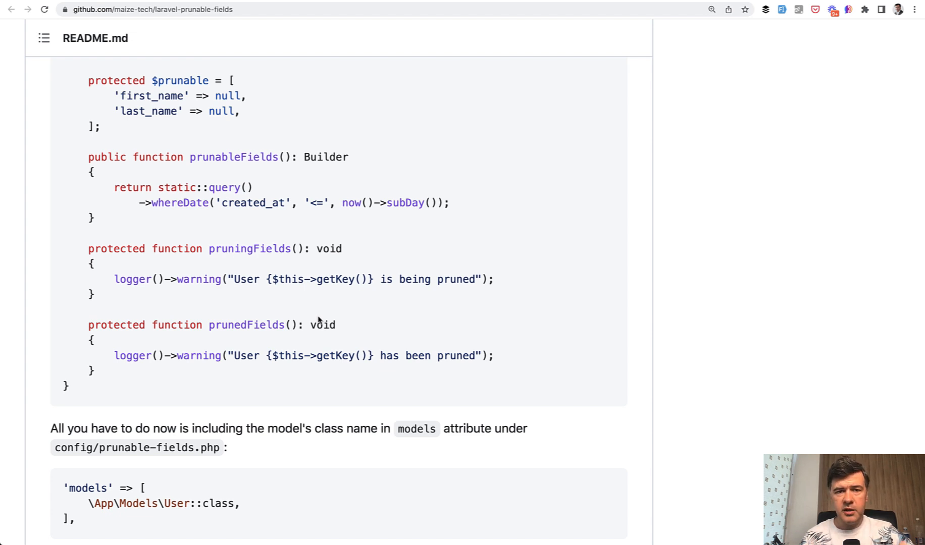
pyautogui.scroll(-3)
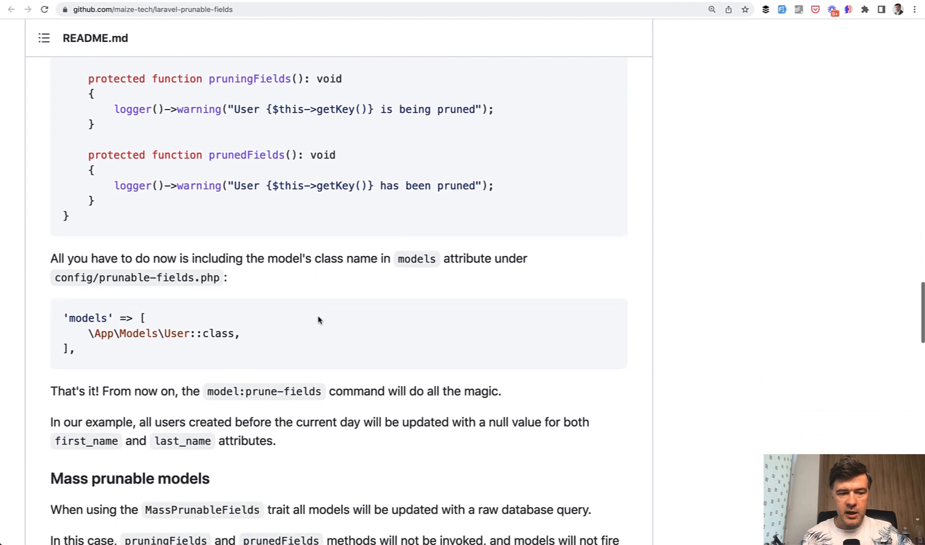
pyautogui.scroll(-3)
pyautogui.write('php artisan m')
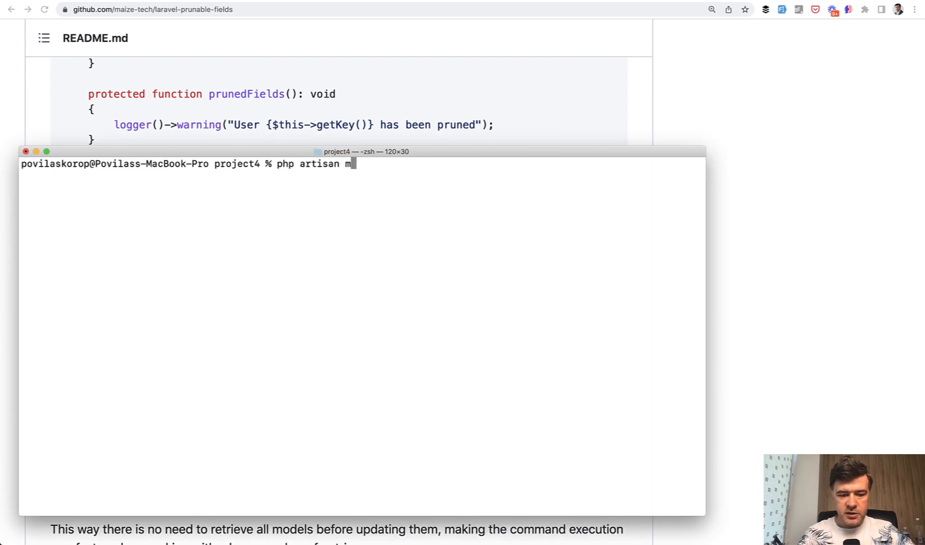
# Run php artisan model:prune-fields --model="App\Models\User", clearing names on 39 user records.
pyautogui.write('odel:prune-')
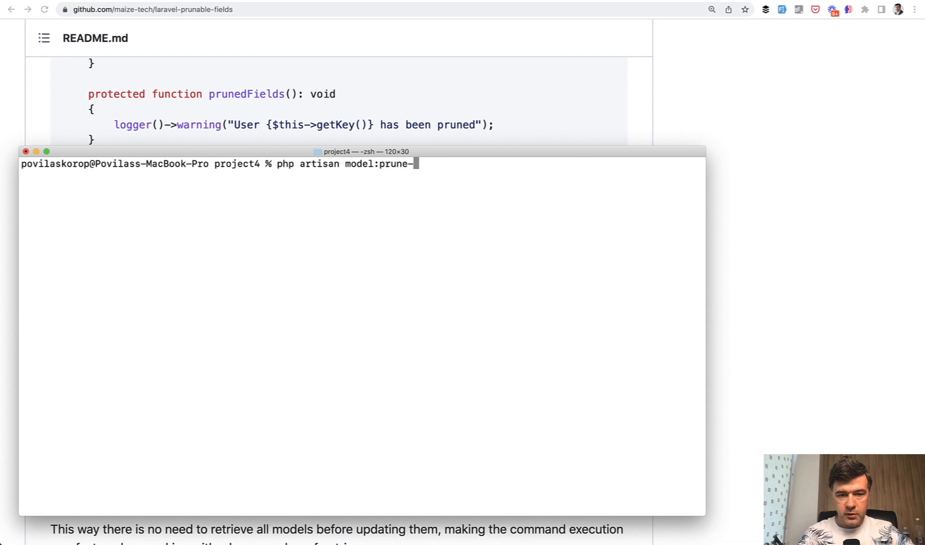
pyautogui.write('fields')
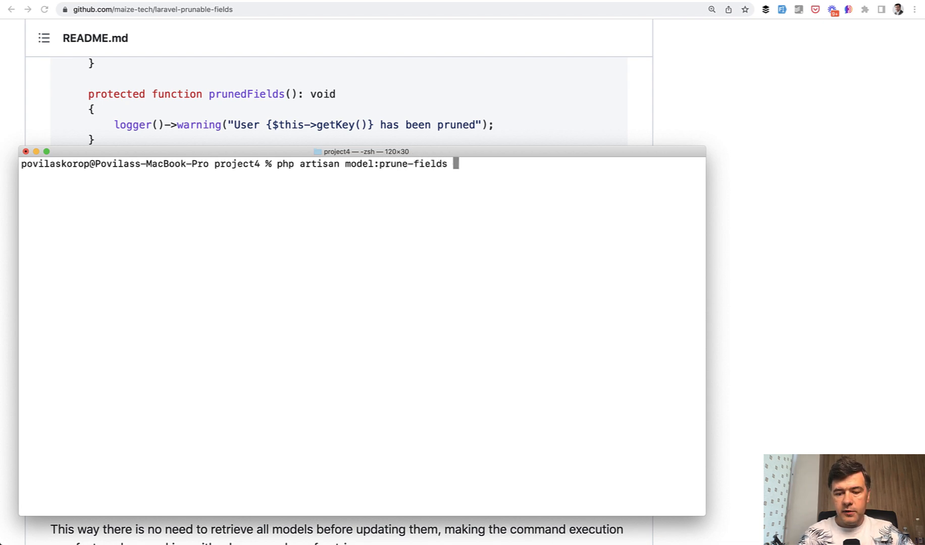
pyautogui.write('--model=')
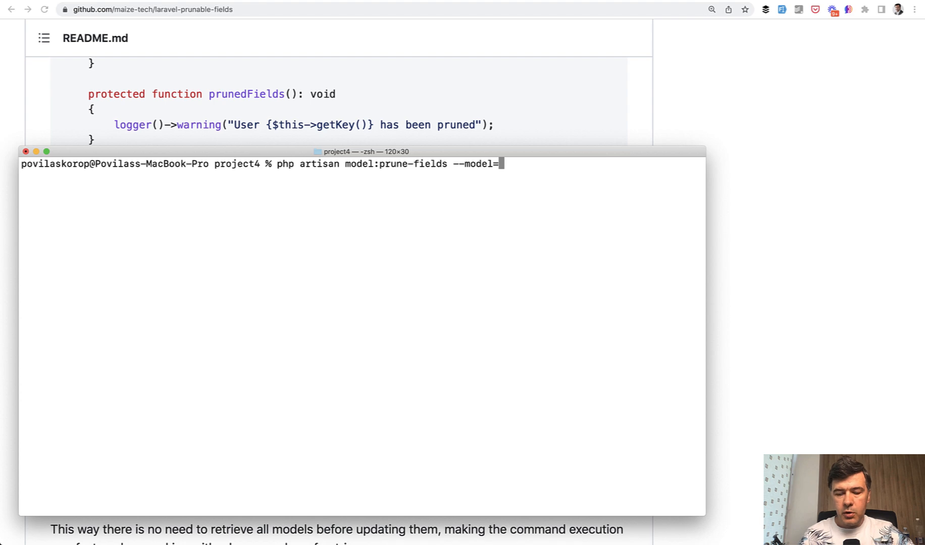
pyautogui.write('App\\Models\\User')
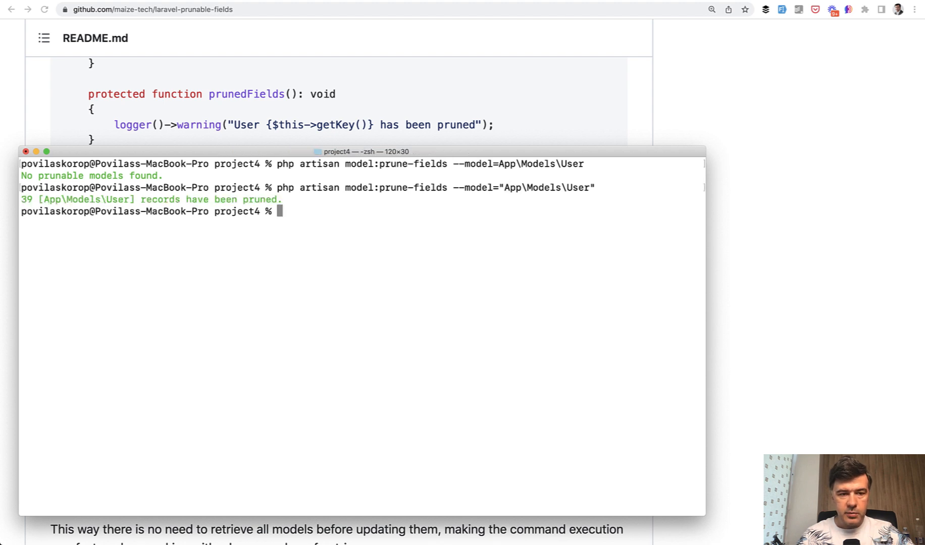
pyautogui.moveTo(292, 284)
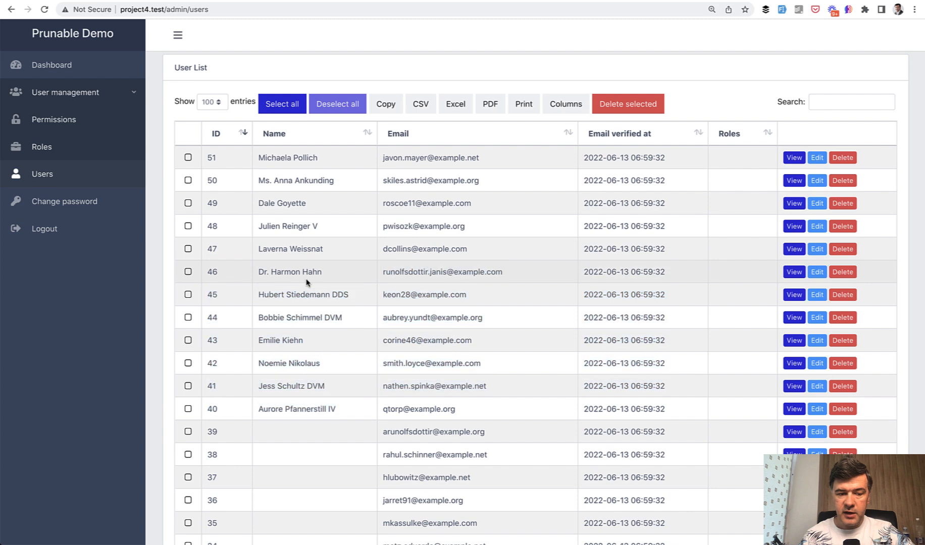
pyautogui.scroll(-3)
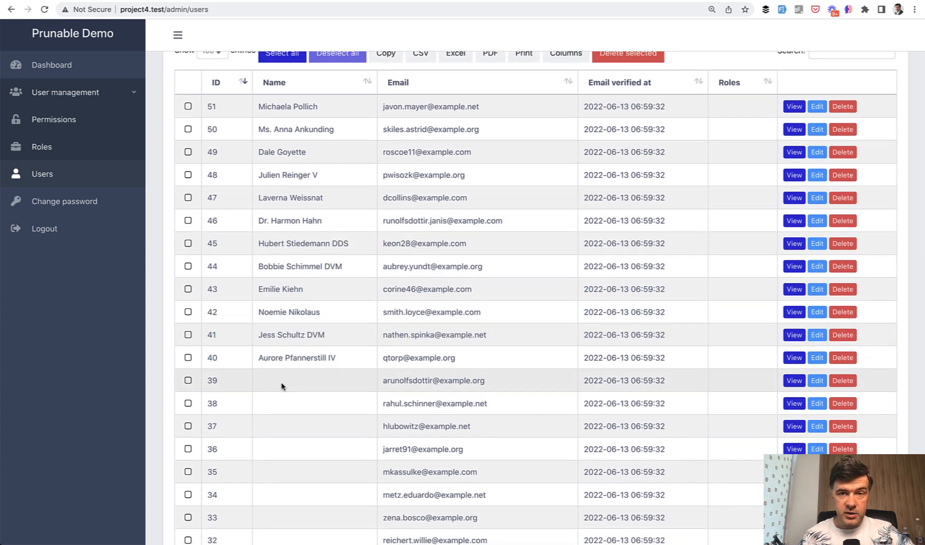
pyautogui.scroll(-3)
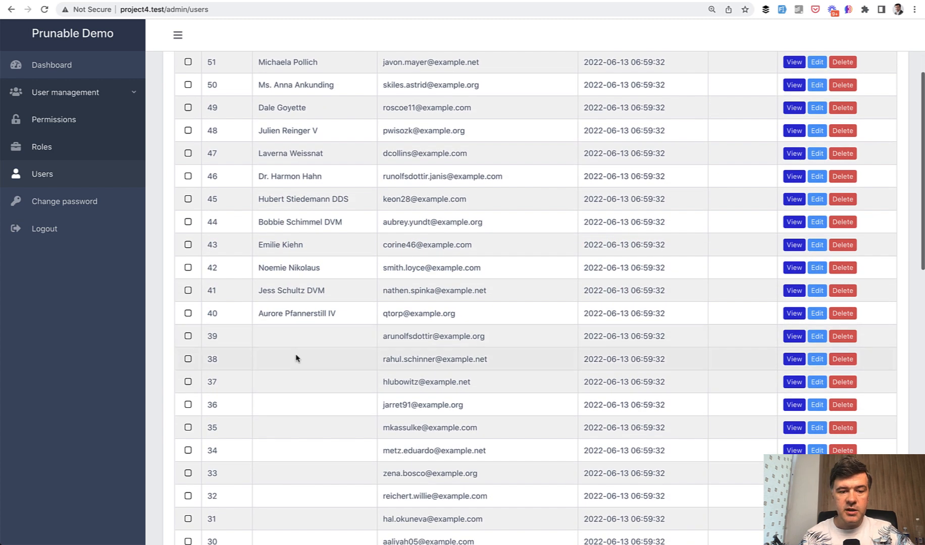
pyautogui.scroll(-3)
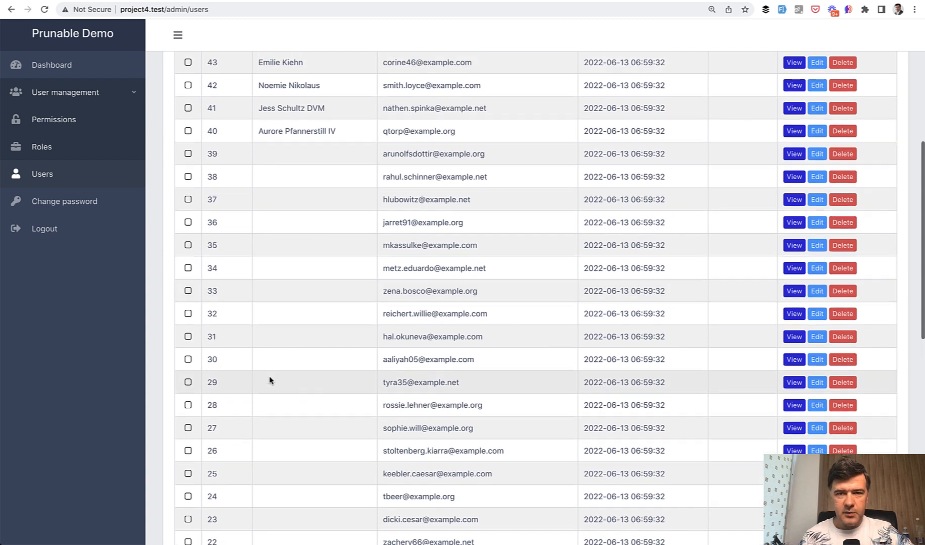
pyautogui.scroll(-3)
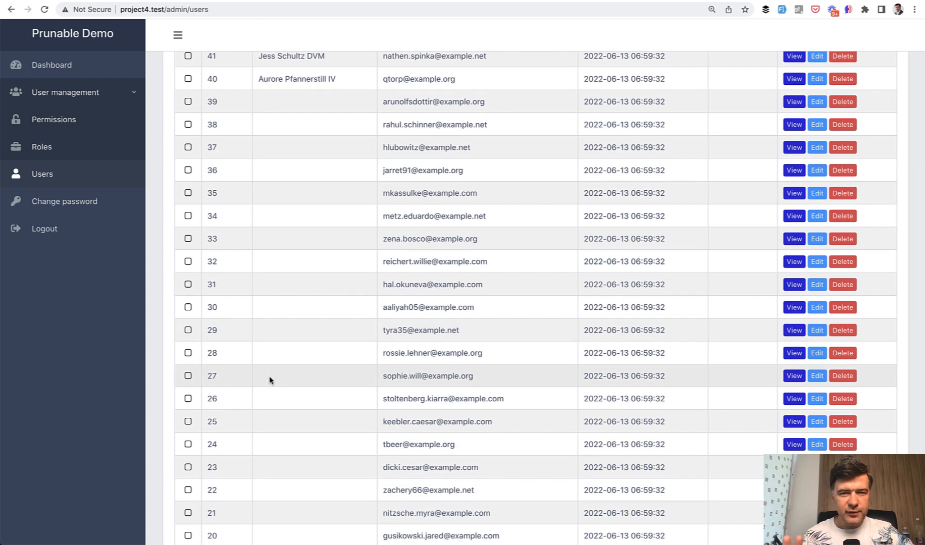
pyautogui.scroll(-3)
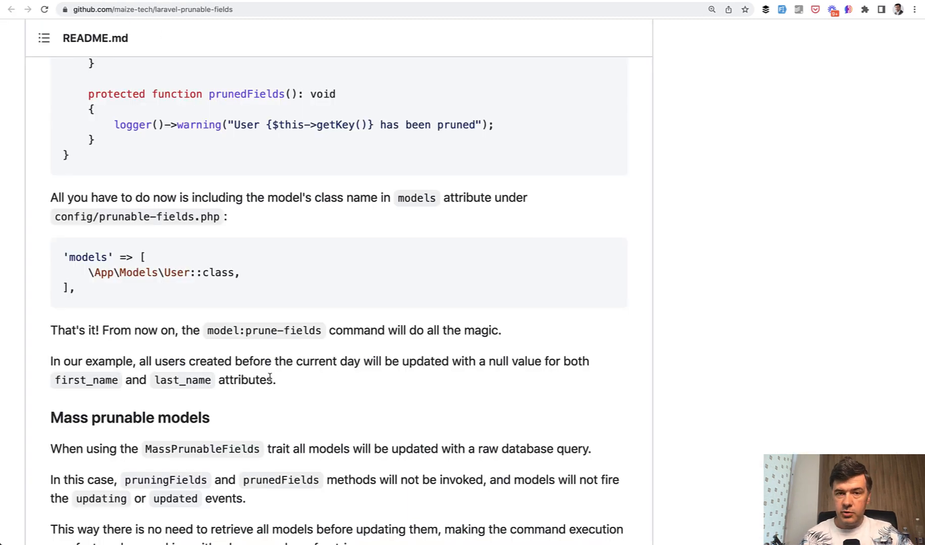
pyautogui.scroll(-3)
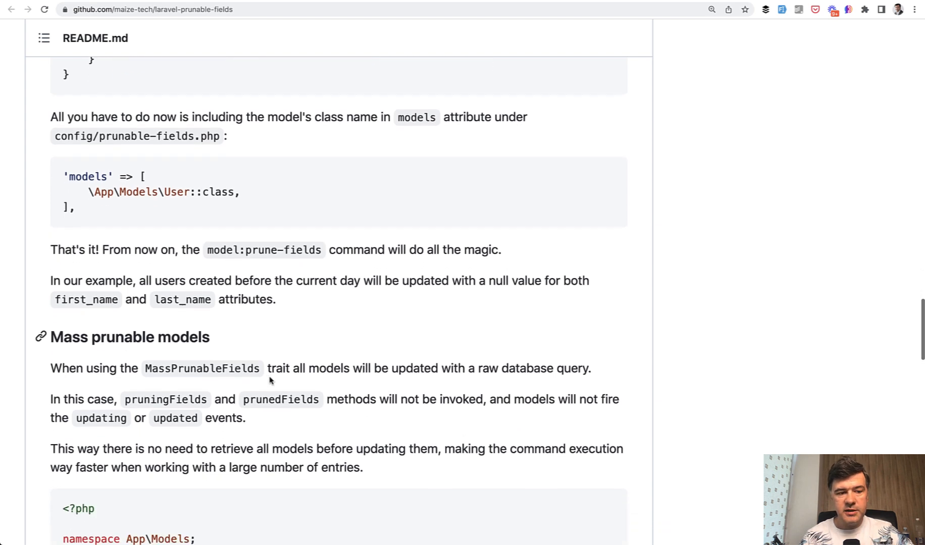
pyautogui.scroll(-3)
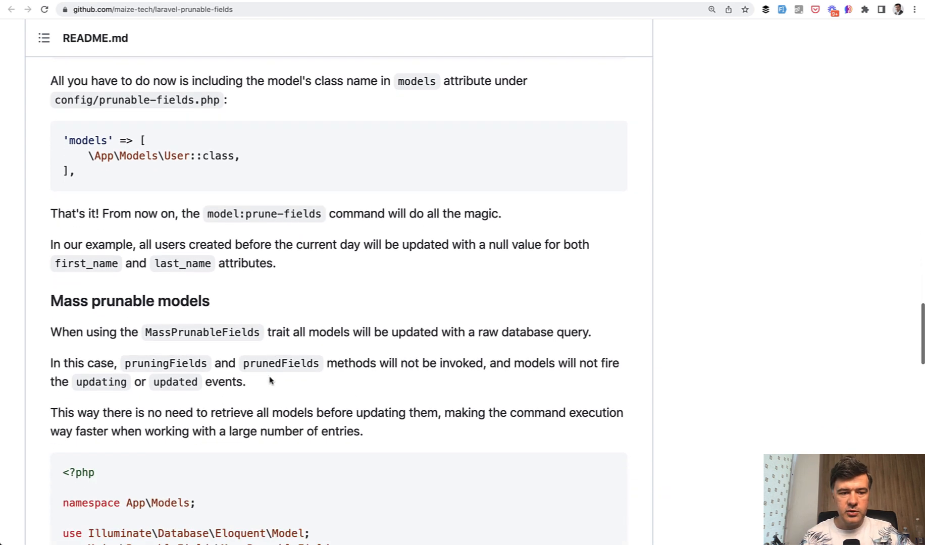
pyautogui.scroll(-3)
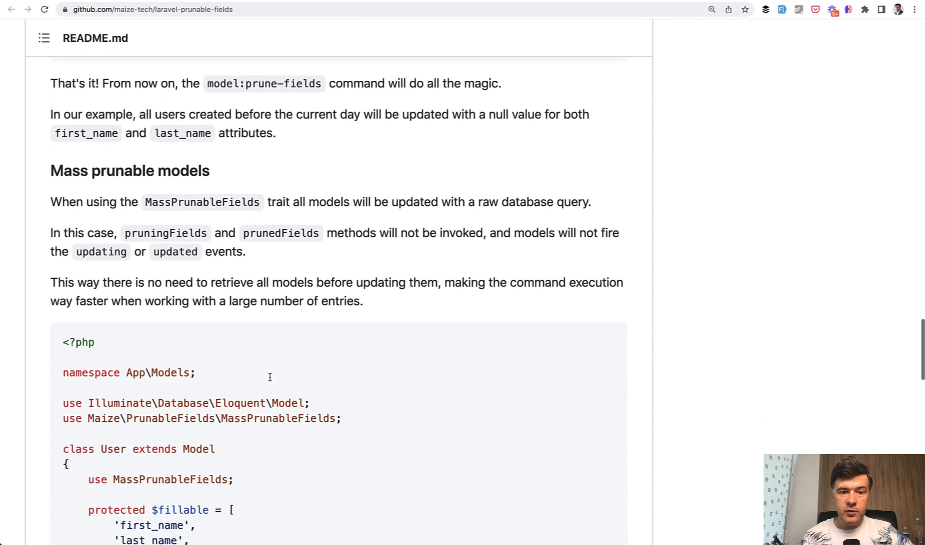
pyautogui.scroll(-3)
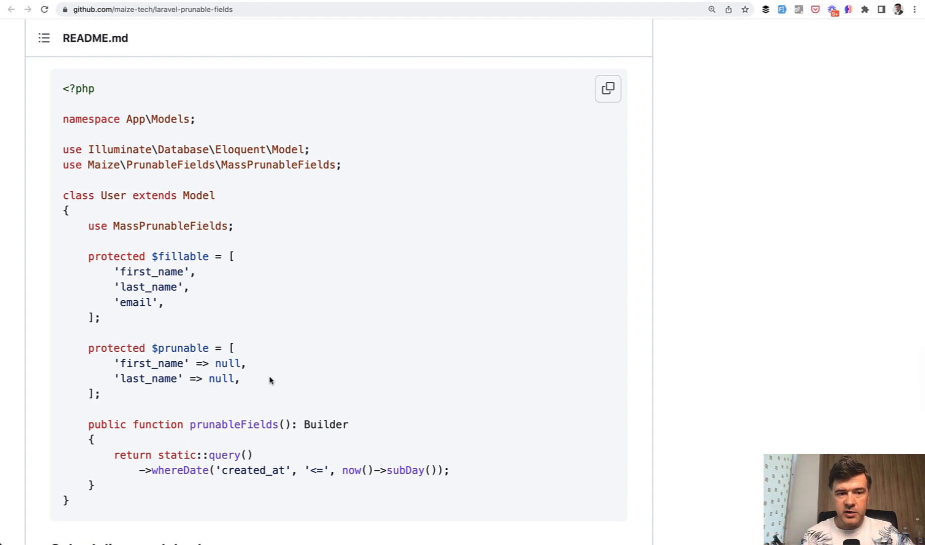
pyautogui.scroll(-3)
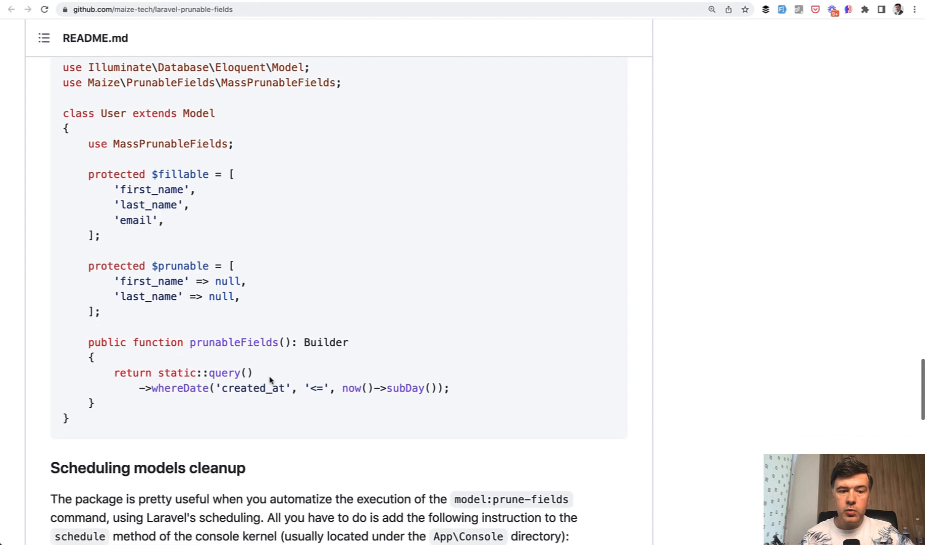
pyautogui.scroll(-3)
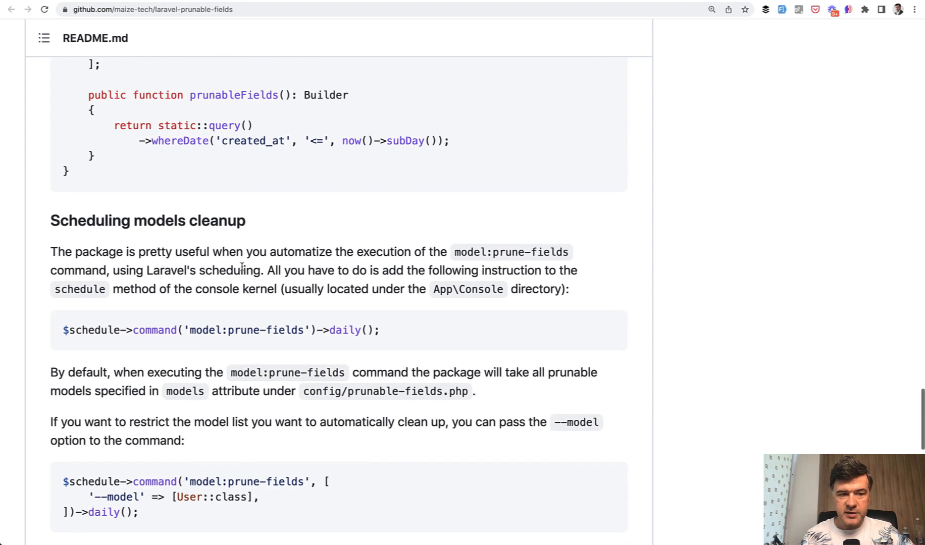
pyautogui.scroll(-3)
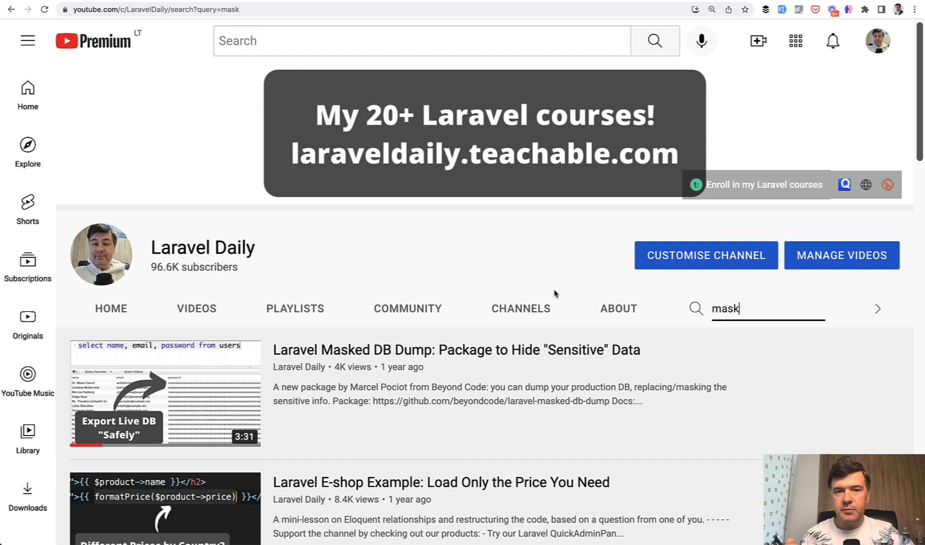
pyautogui.moveTo(437, 469)
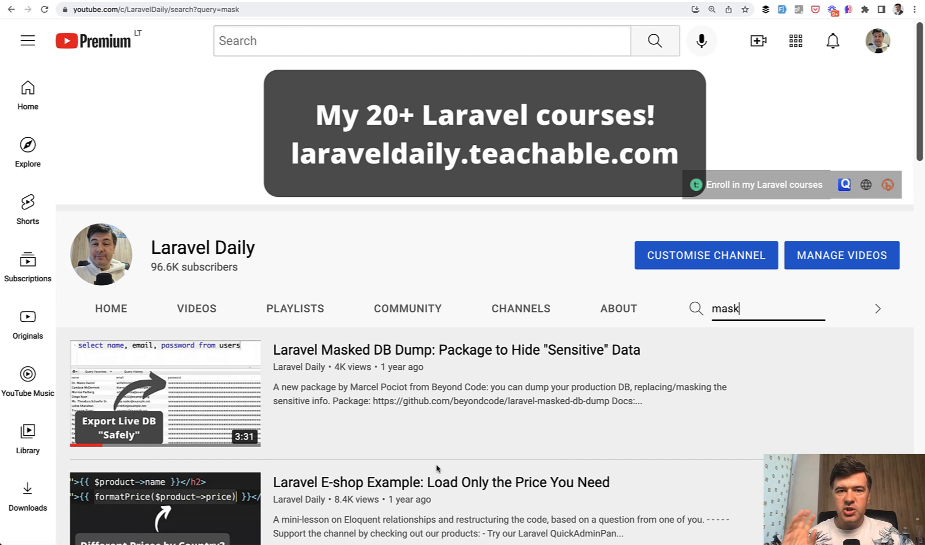
pyautogui.moveTo(571, 382)
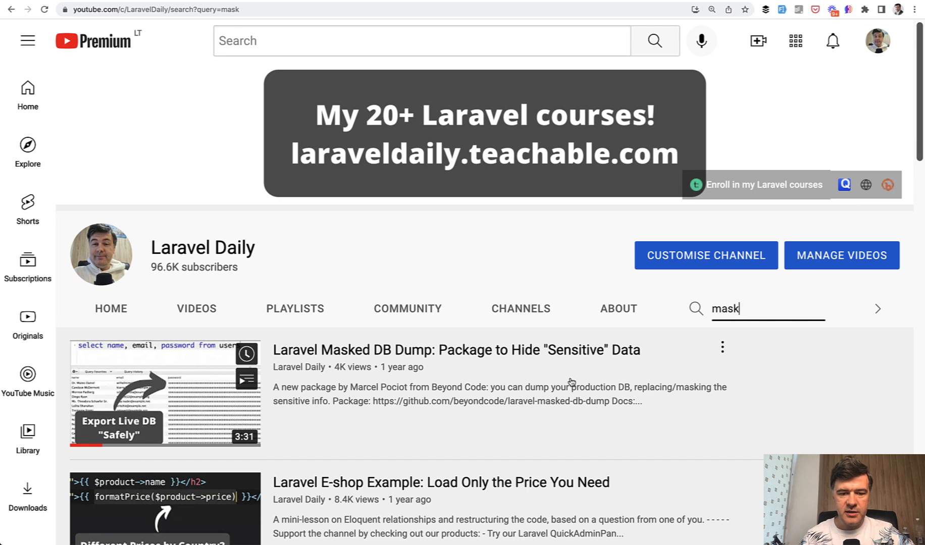